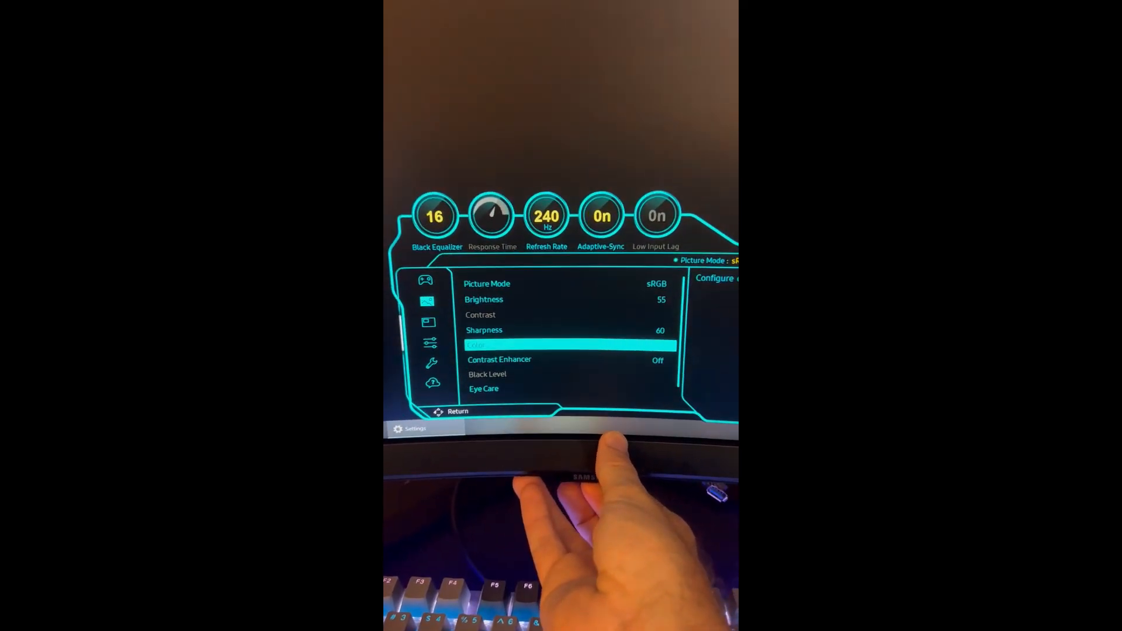
key("Down")
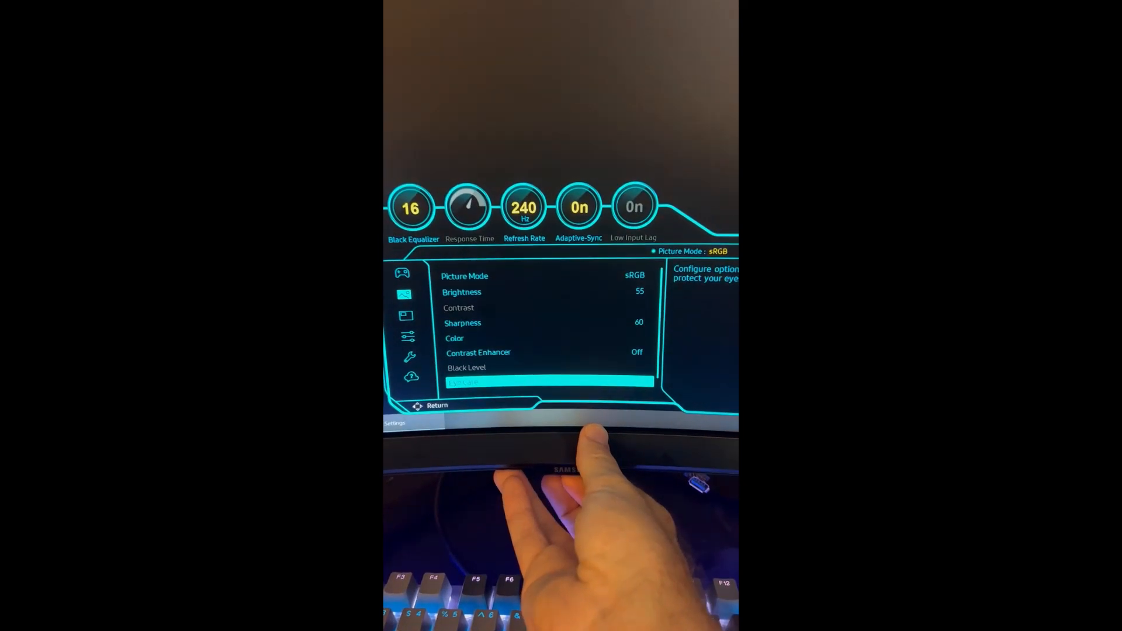